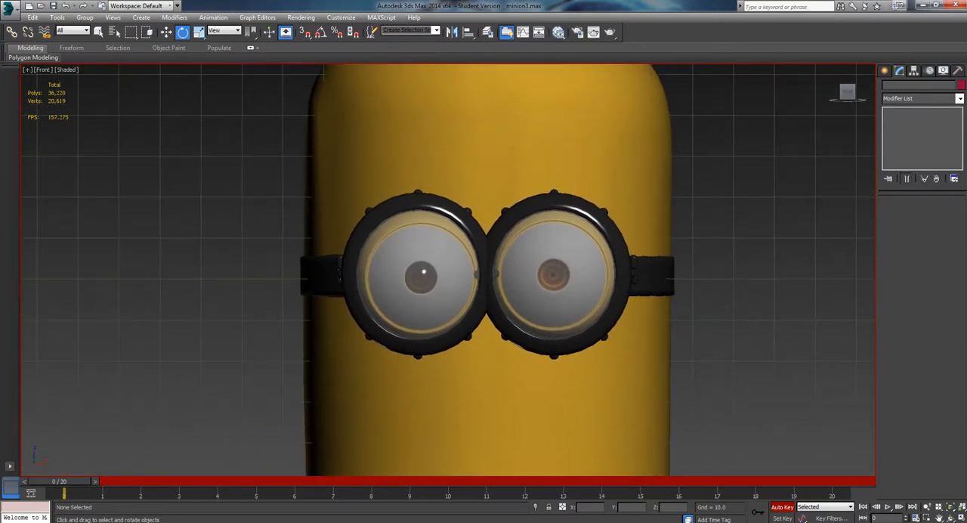
# Select both goggle groups on the minion in the Front viewport.
pyautogui.click(553, 287)
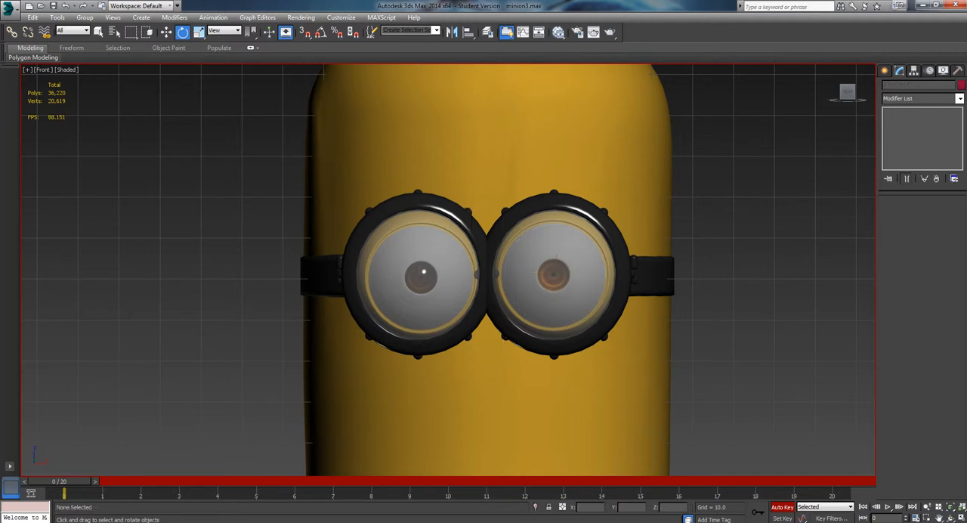
pyautogui.click(549, 272)
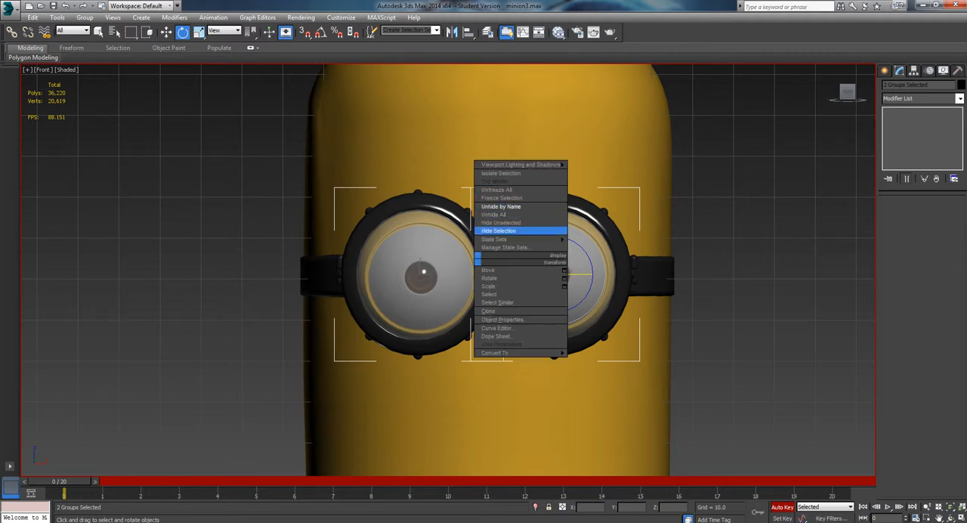
# Hide the selected goggles and rotate the left eyeball to look upward.
pyautogui.click(500, 230)
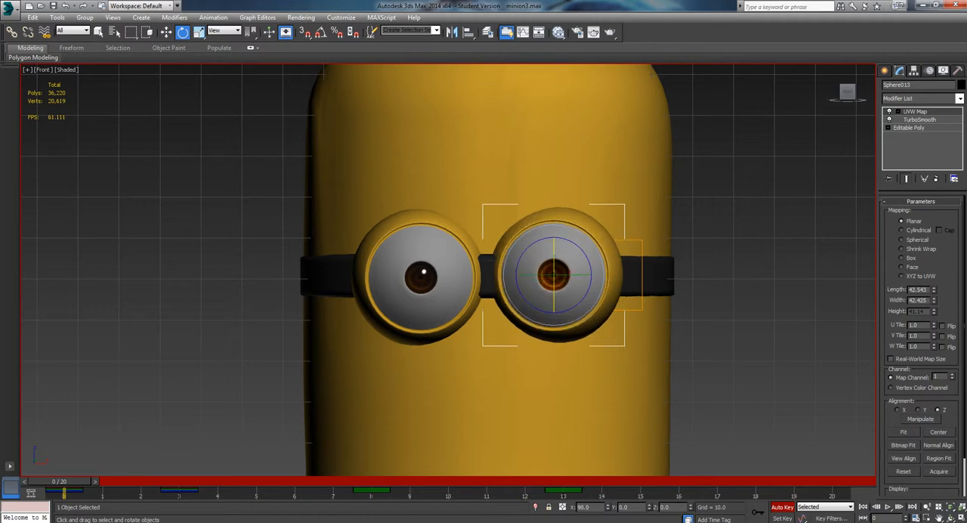
pyautogui.moveTo(185, 30)
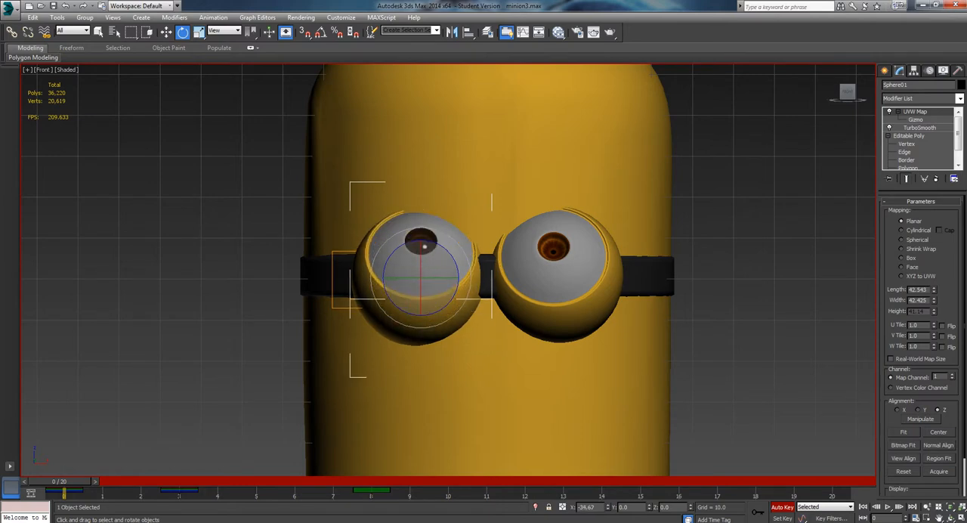
pyautogui.moveTo(423, 280); pyautogui.dragTo(425, 272)
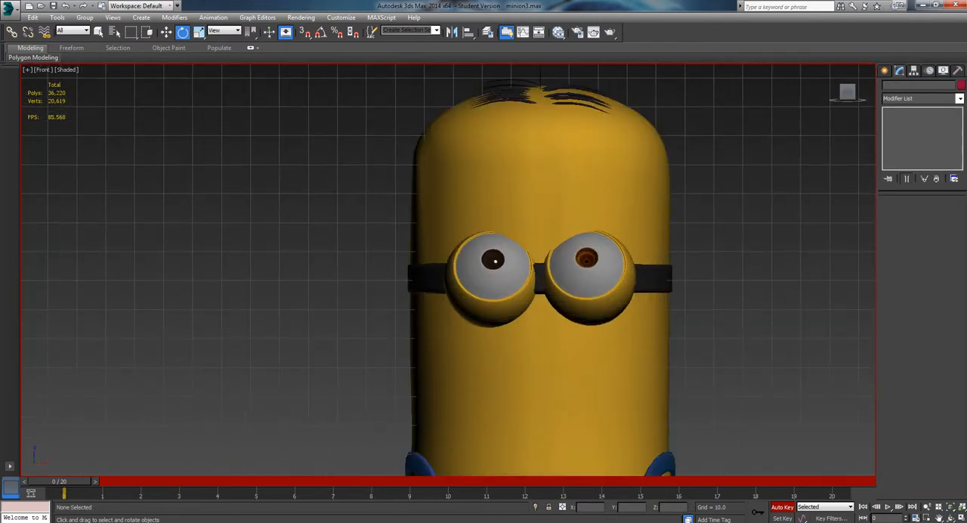
# Undo the left eyeball rotation, then select the right eyeball and both eyeballs together.
pyautogui.click(586, 276)
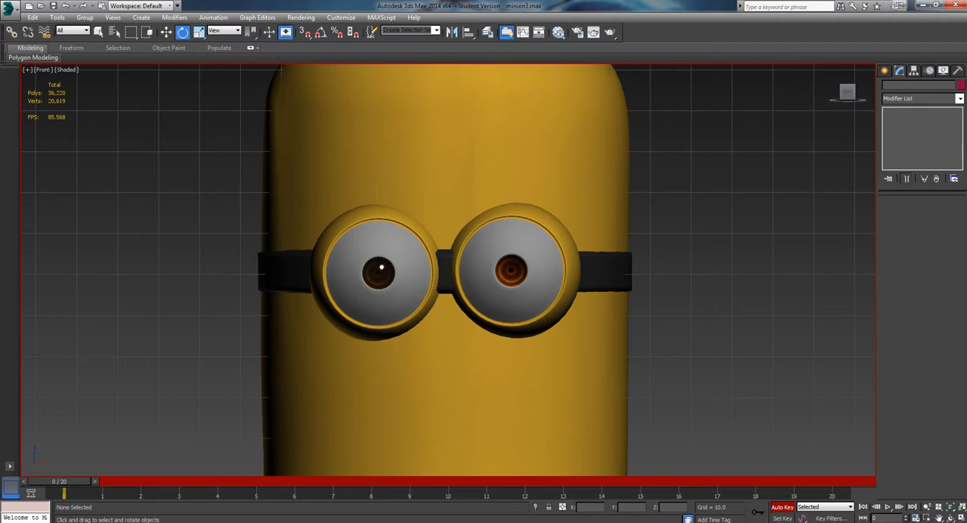
pyautogui.click(508, 269)
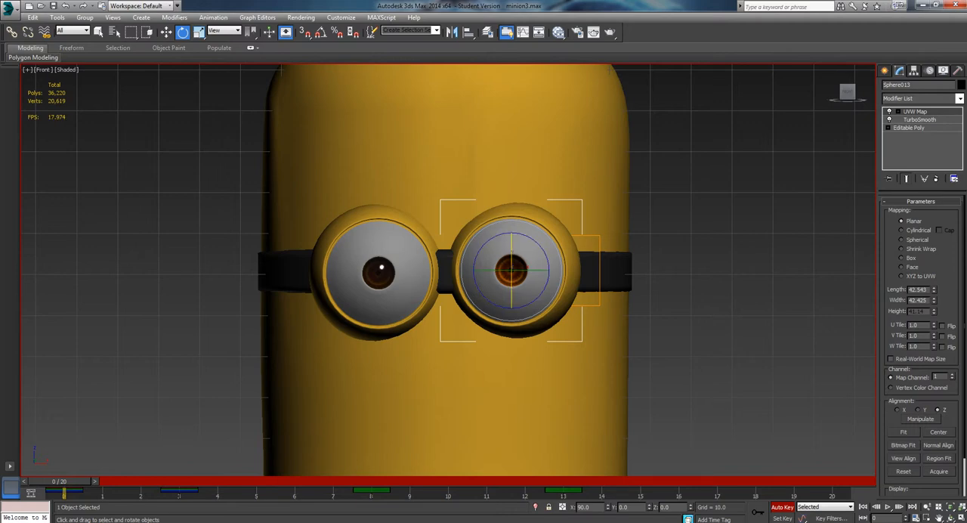
pyautogui.moveTo(185, 30)
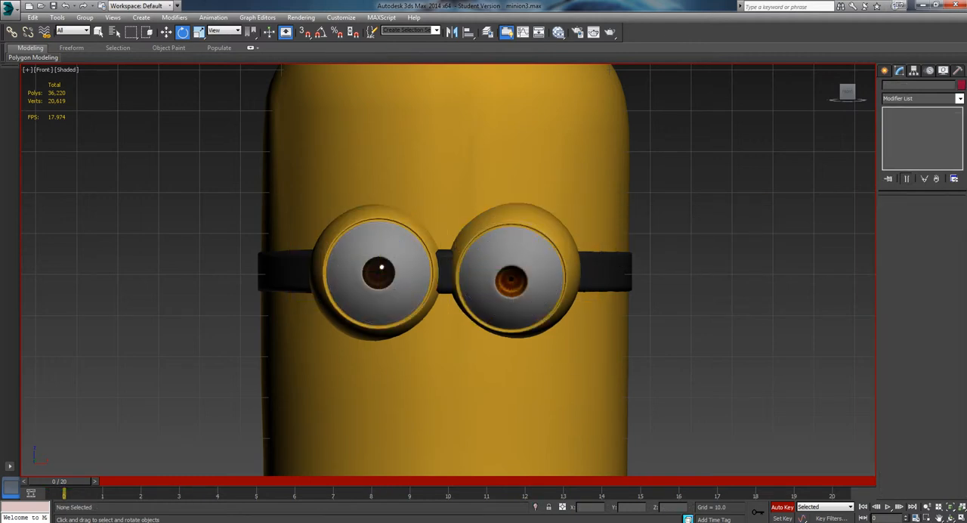
pyautogui.click(510, 286)
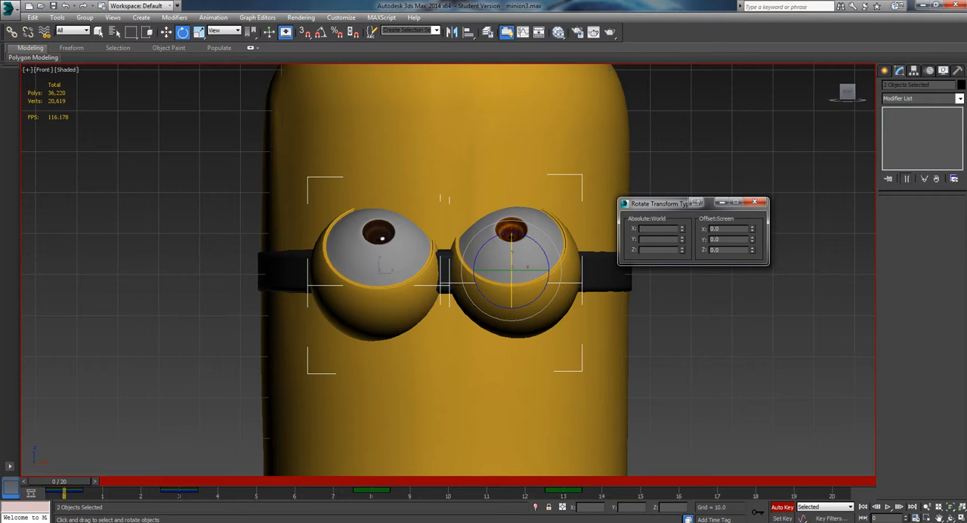
# Rotate both selected eyeballs together as a pair, turning them toward the right.
pyautogui.click(758, 202)
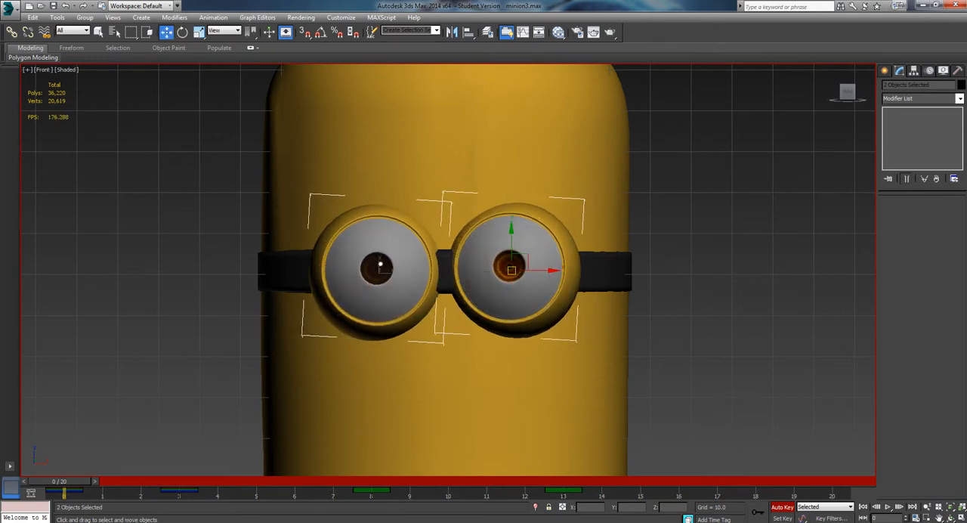
pyautogui.moveTo(510, 268); pyautogui.dragTo(488, 268)
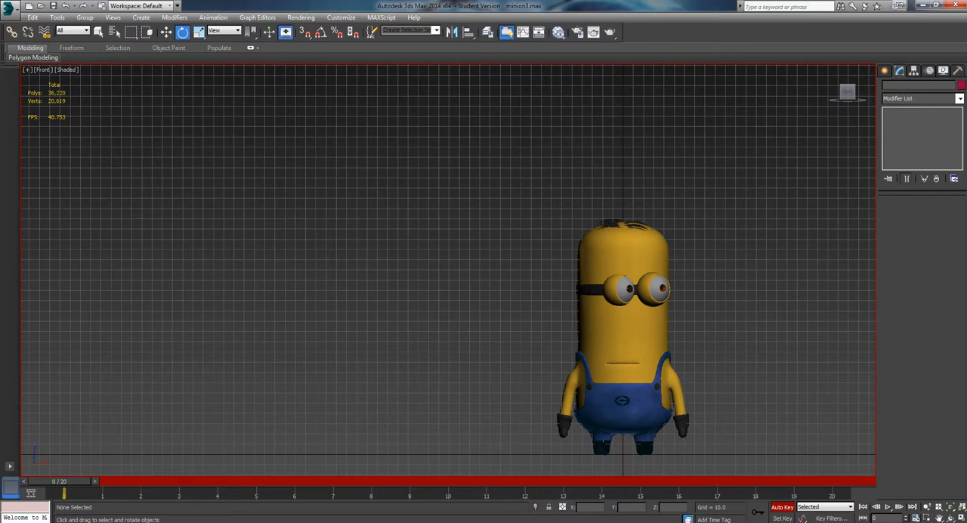
# Select the right eyeball of the minion again.
pyautogui.click(608, 283)
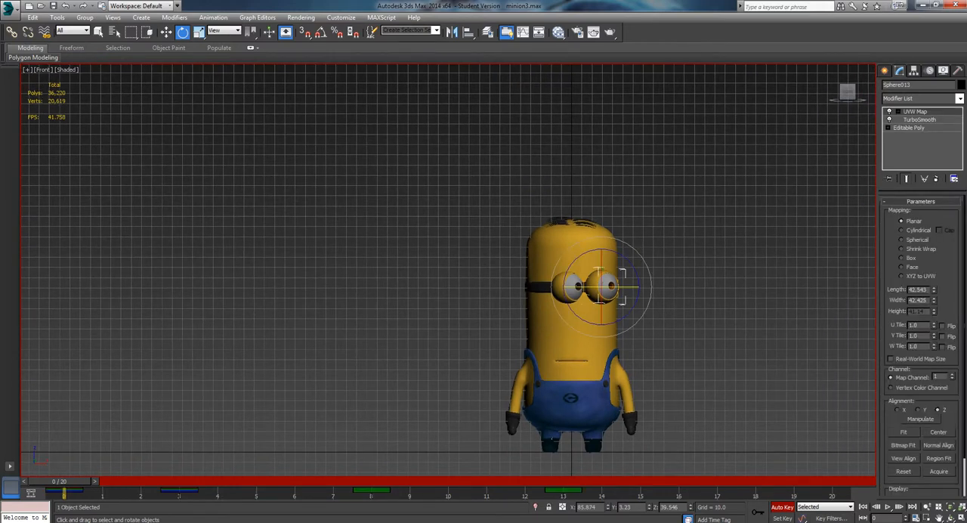